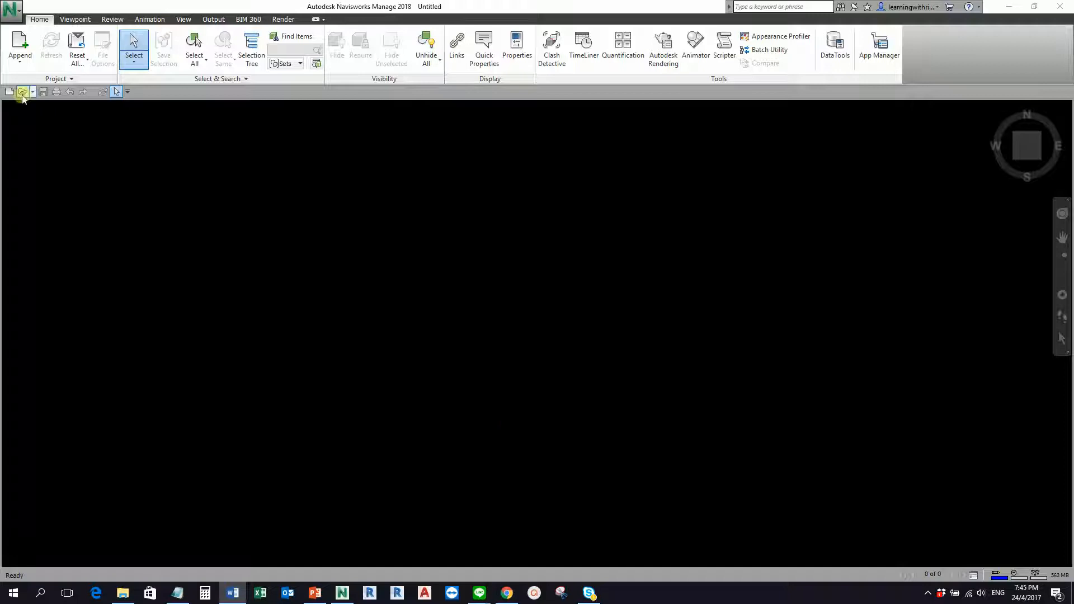
# Dismiss the first Open dialog, then browse Navisworks' installed Sample Files folders.
pyautogui.click(22, 91)
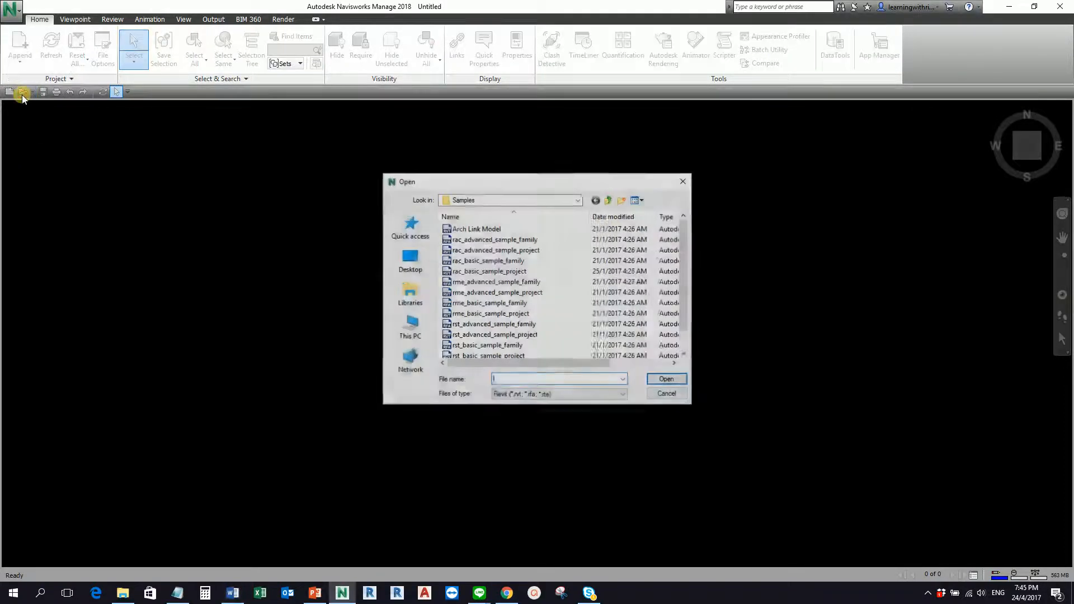
pyautogui.click(476, 228)
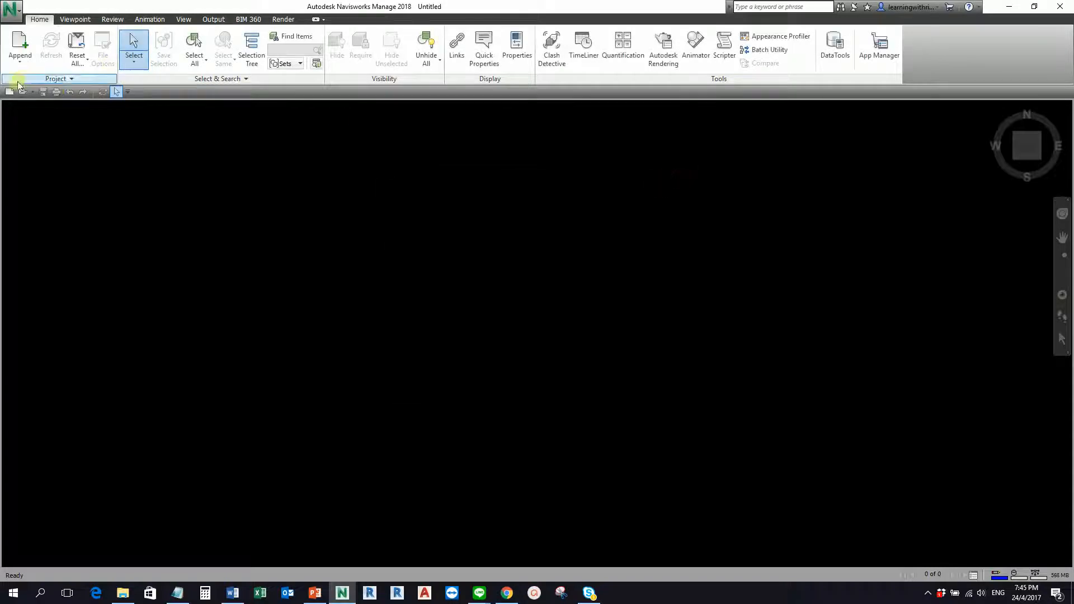
pyautogui.click(10, 7)
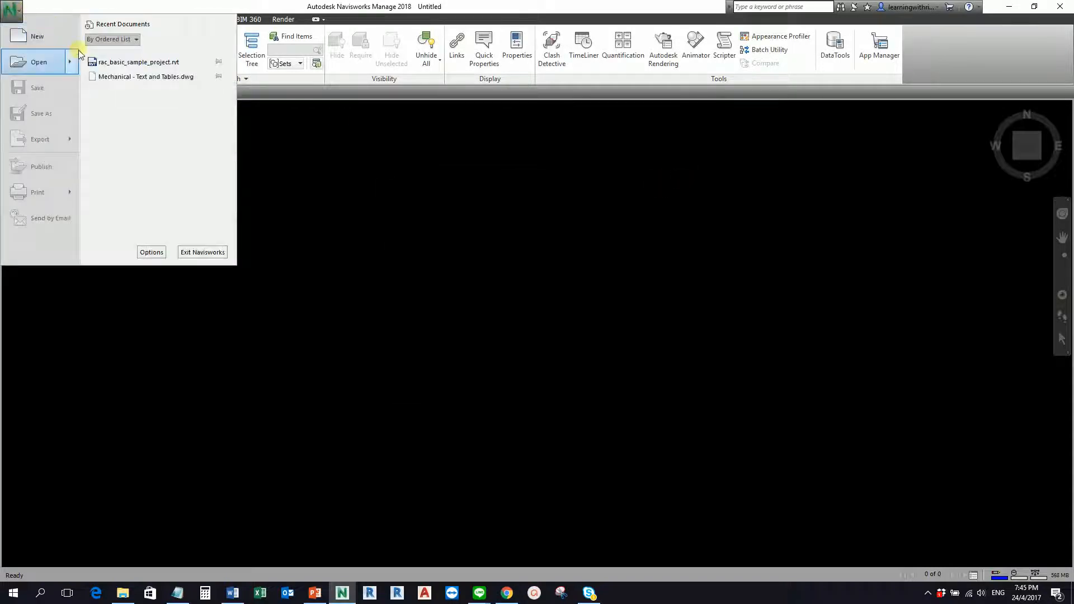
pyautogui.click(39, 62)
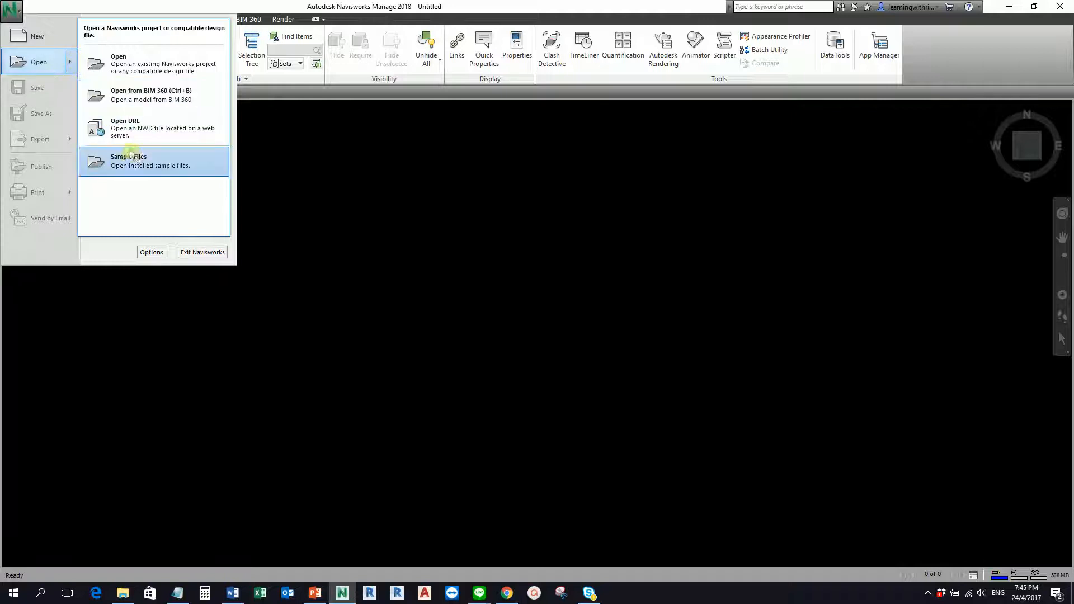
pyautogui.click(128, 161)
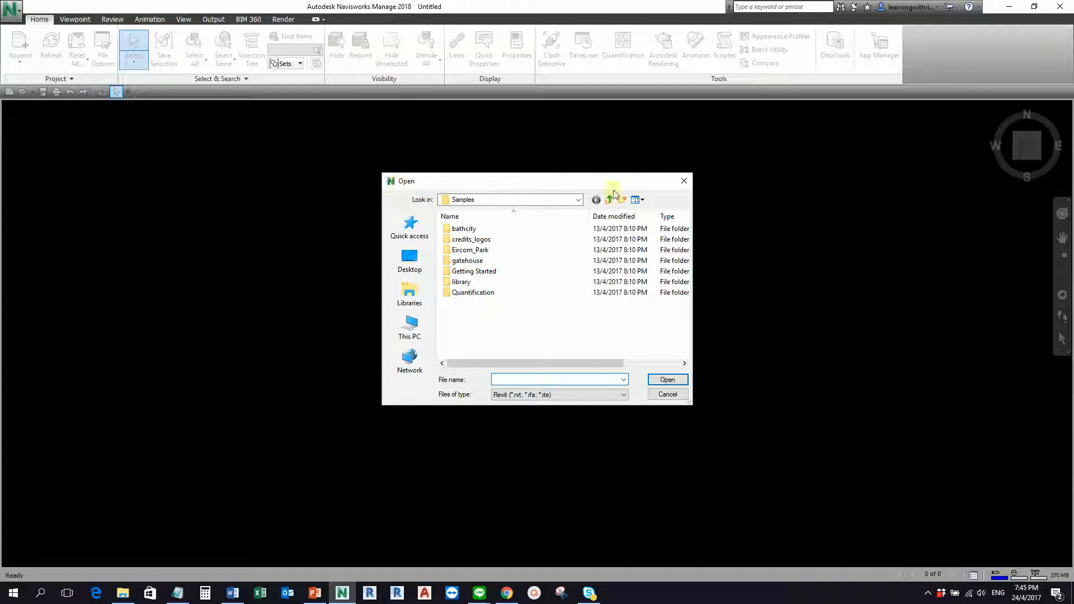
# Go up two levels into Revit 2018's Samples folder and select rst_basic_sample_project.
pyautogui.click(608, 199)
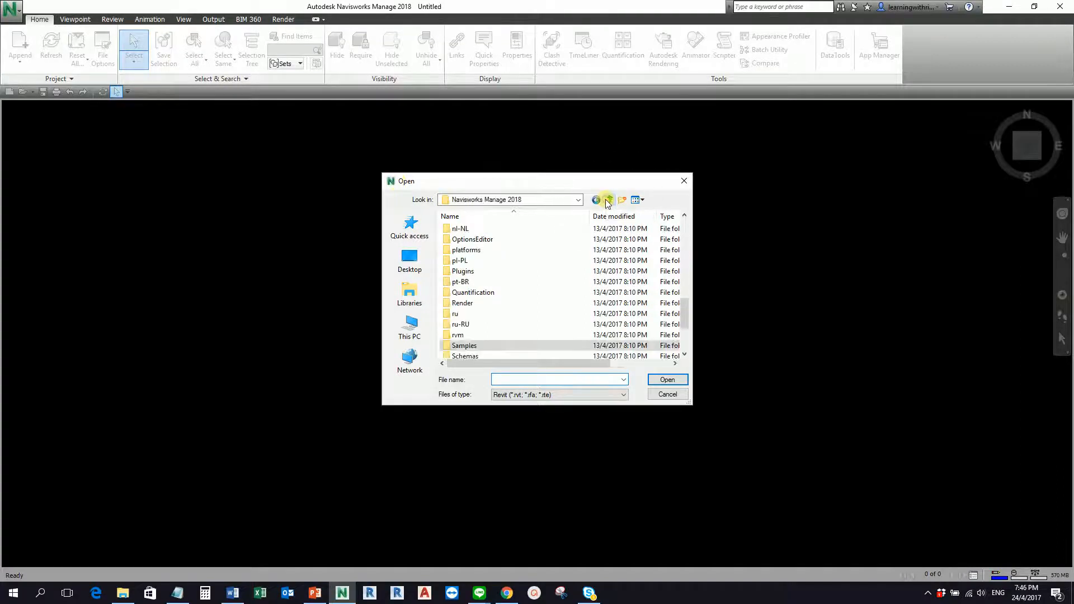
pyautogui.click(608, 199)
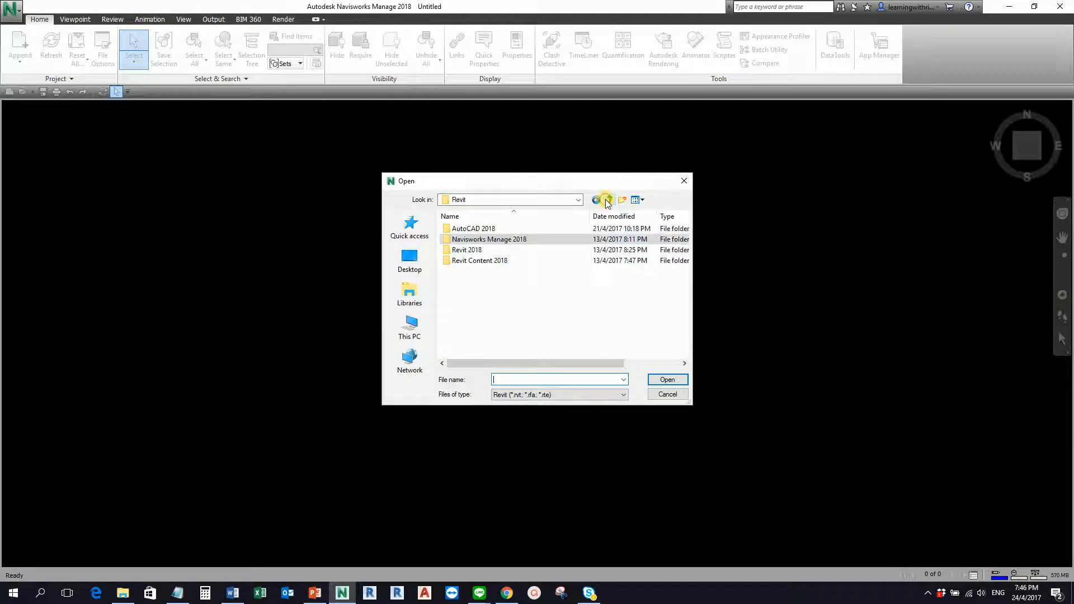
pyautogui.click(467, 250)
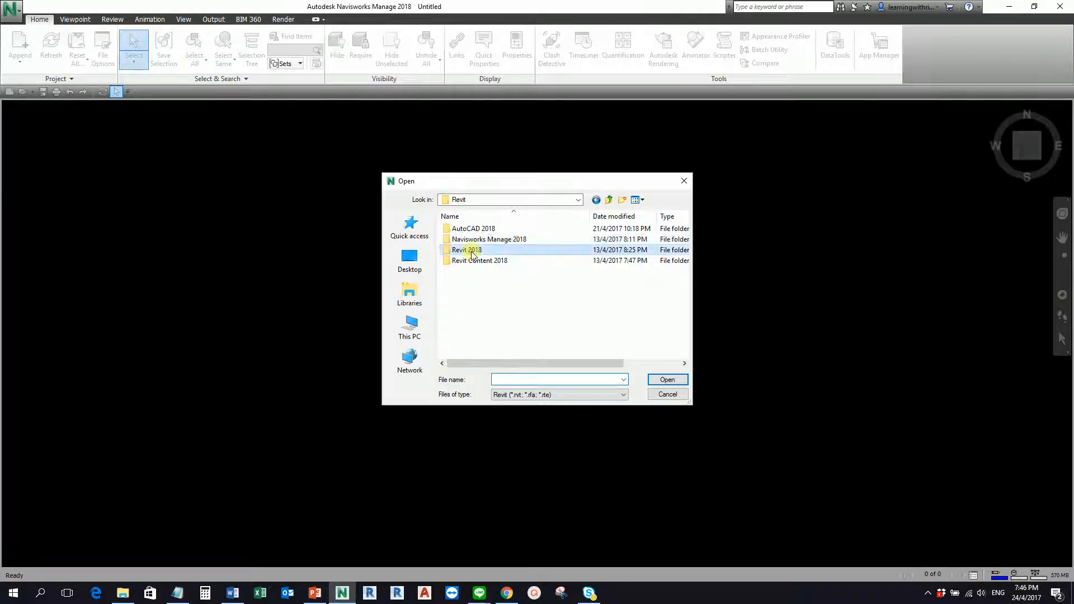
pyautogui.doubleClick(466, 249)
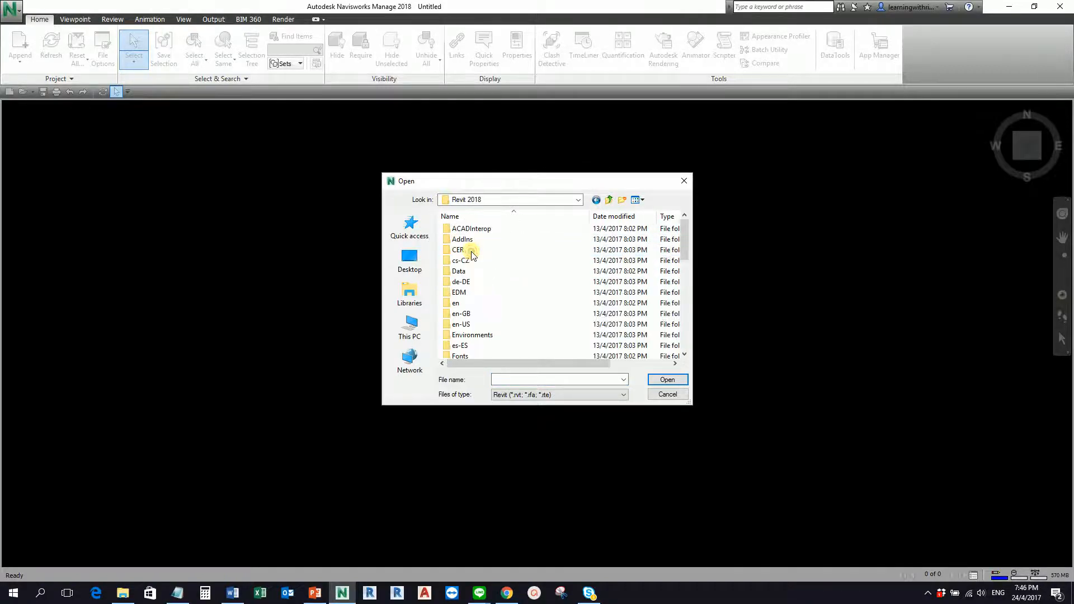
pyautogui.scroll(-3)
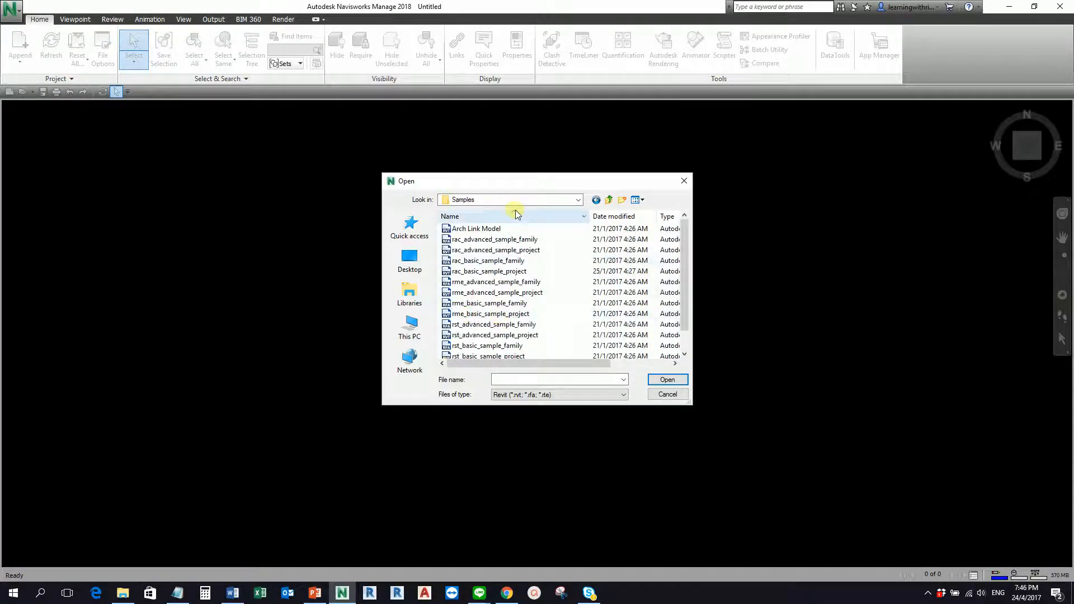
pyautogui.moveTo(490, 303)
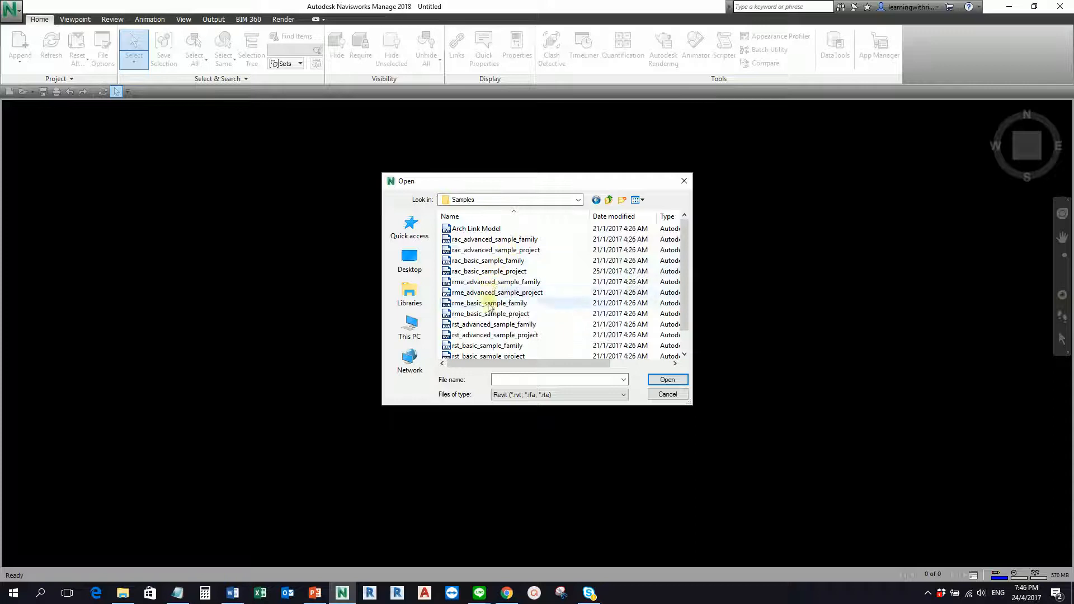
pyautogui.click(494, 303)
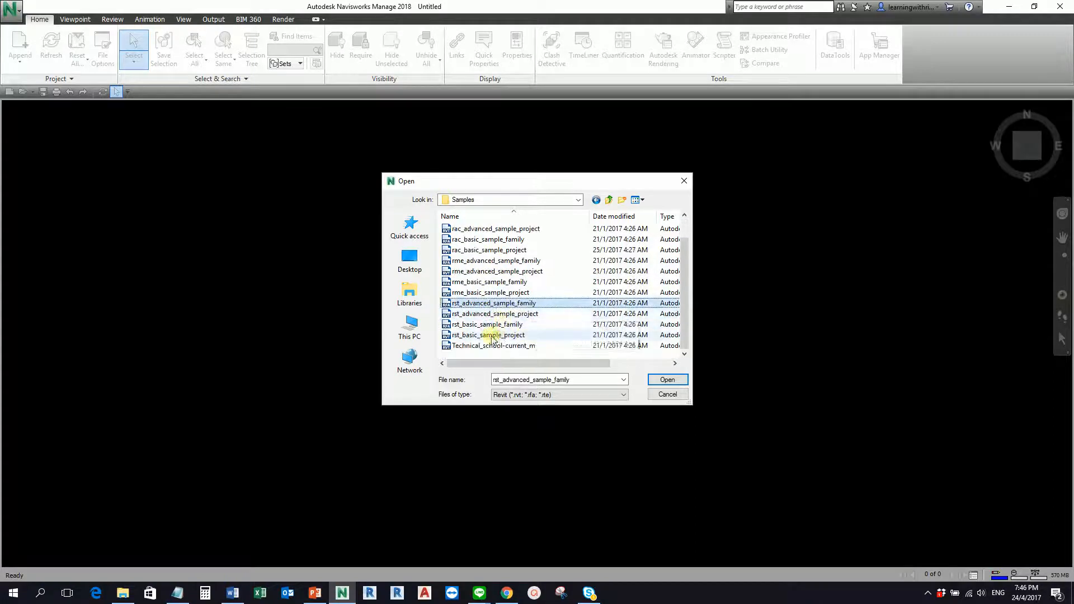
pyautogui.moveTo(488, 335)
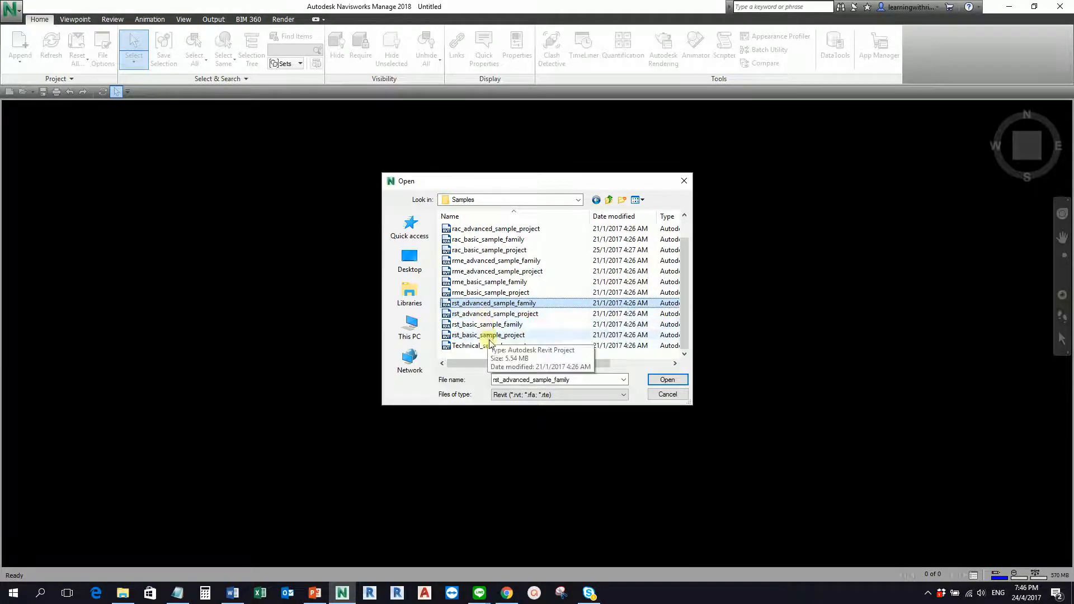
pyautogui.click(489, 335)
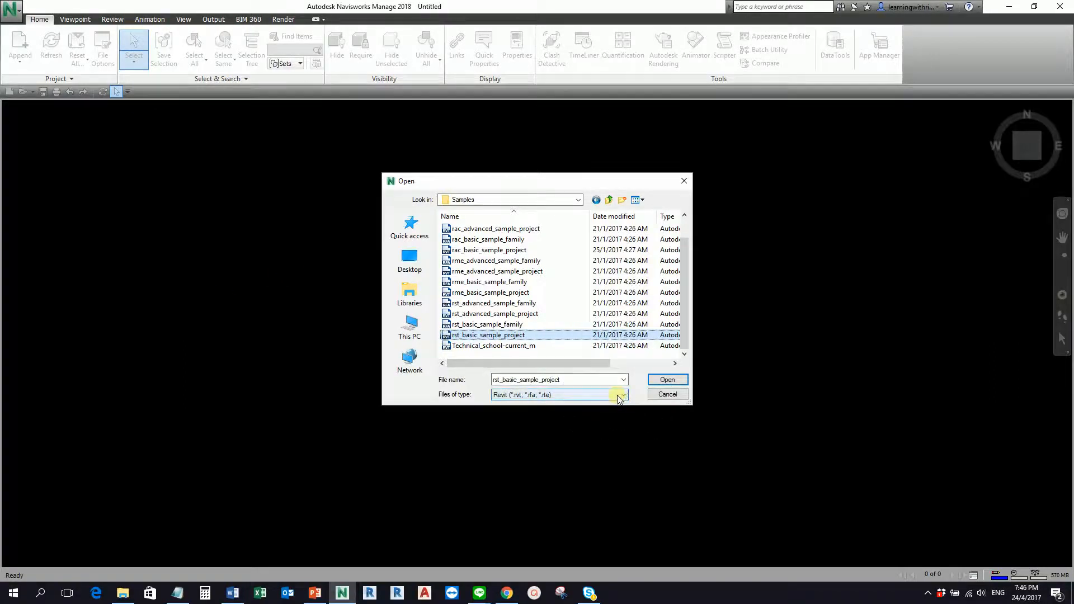
# Review the Files of type list, keep Revit, and open rst_basic_sample_project.
pyautogui.click(620, 394)
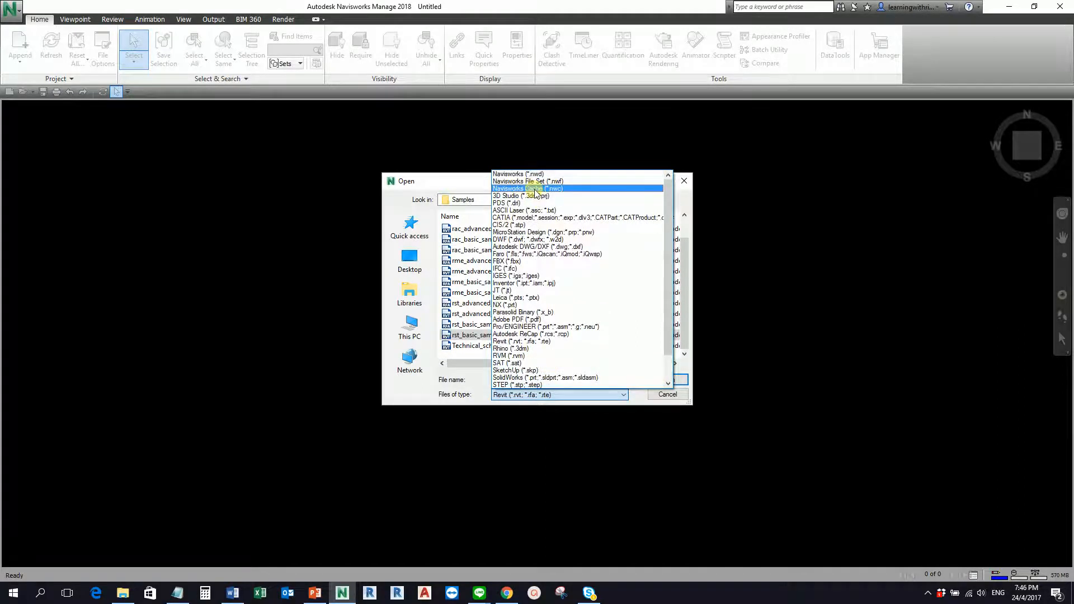
pyautogui.moveTo(528, 192)
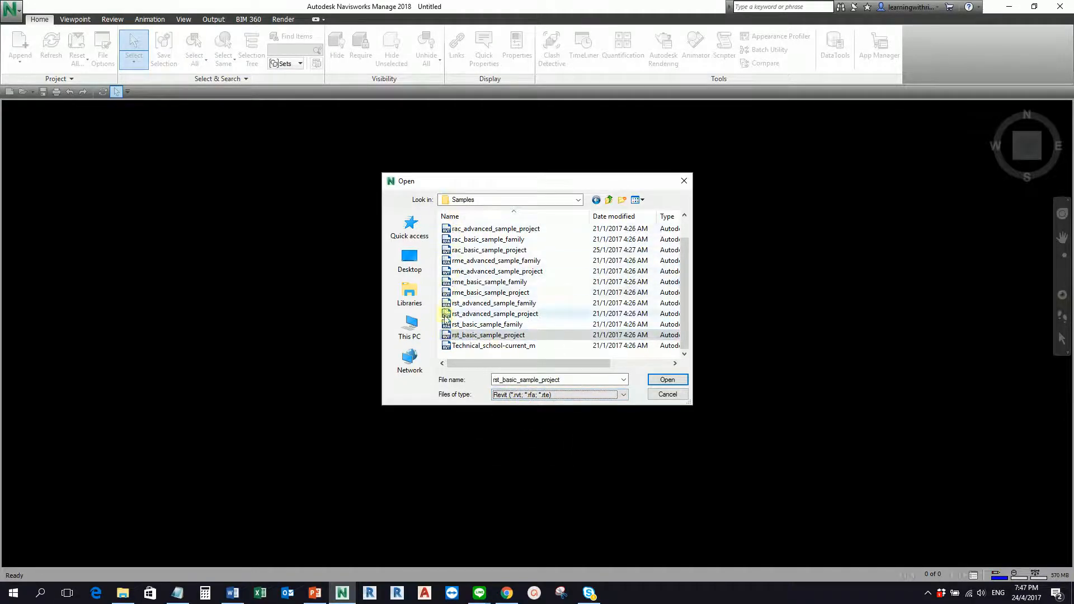
pyautogui.click(487, 335)
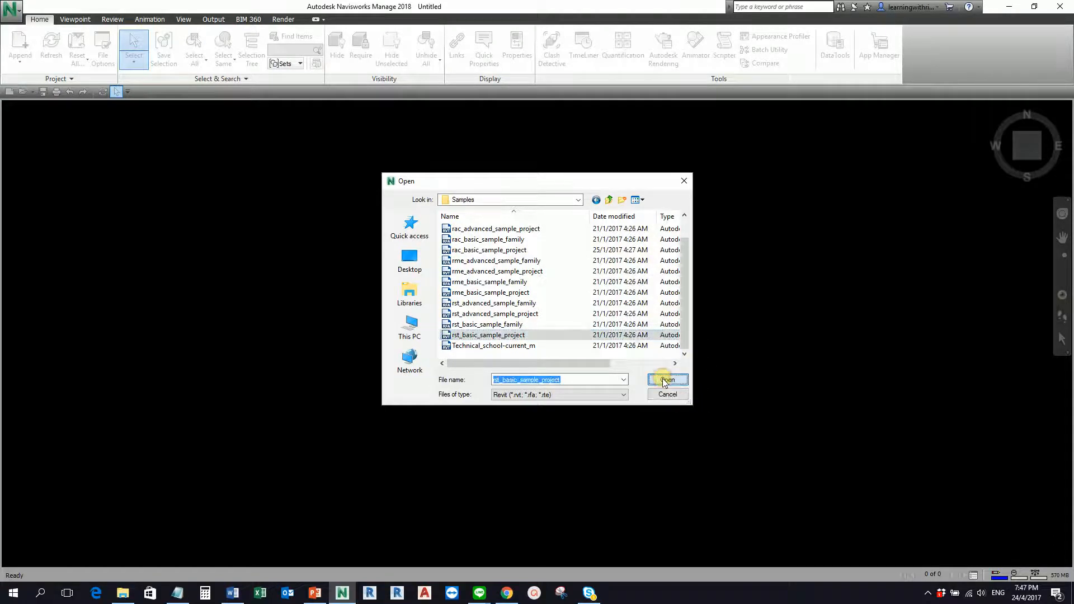
pyautogui.click(666, 379)
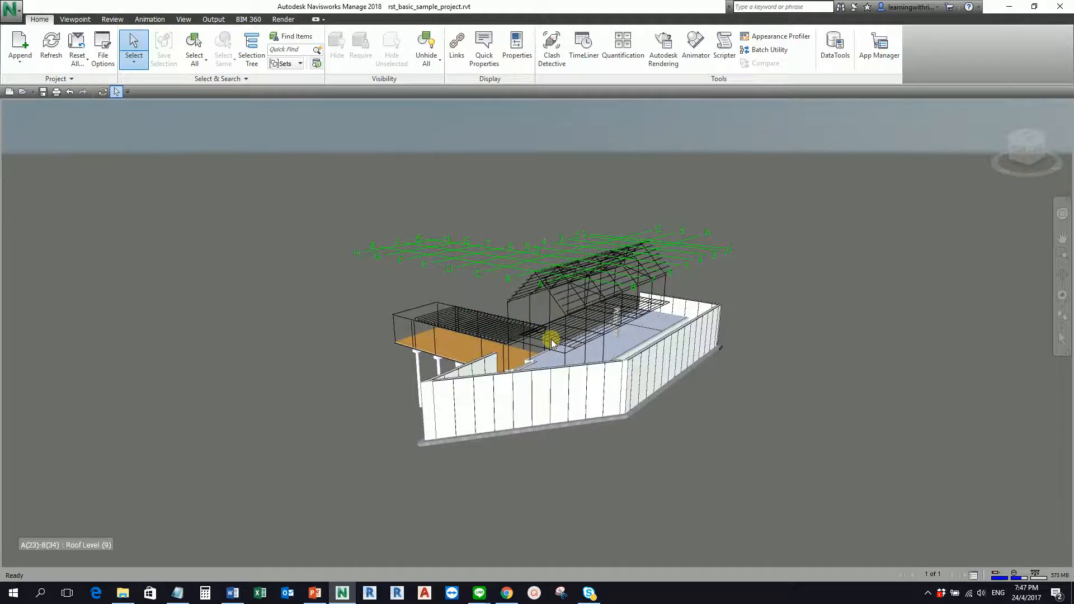
pyautogui.moveTo(606, 315)
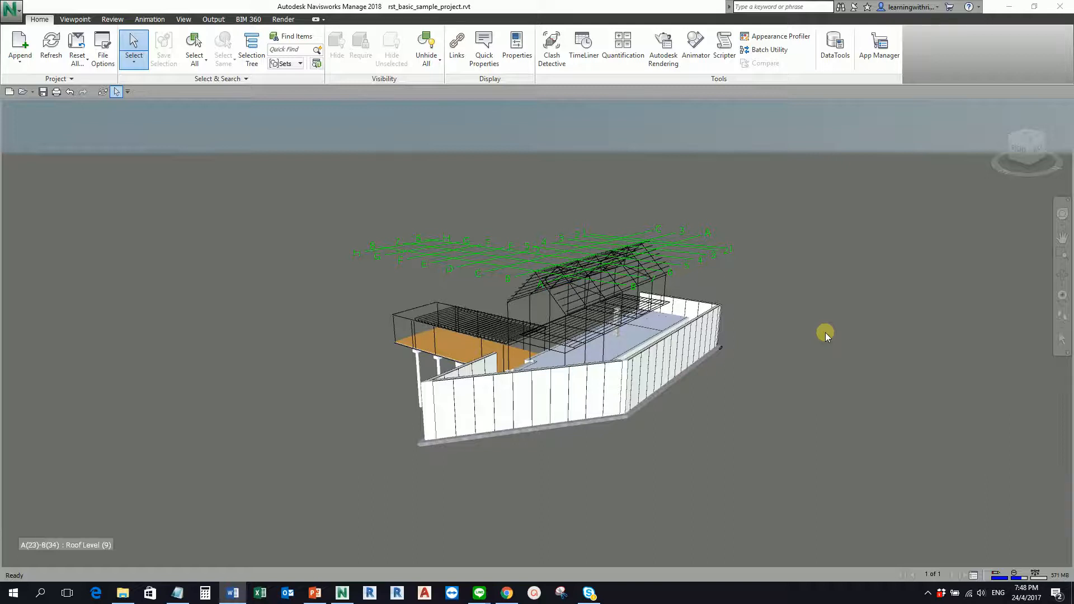
pyautogui.moveTo(253, 291)
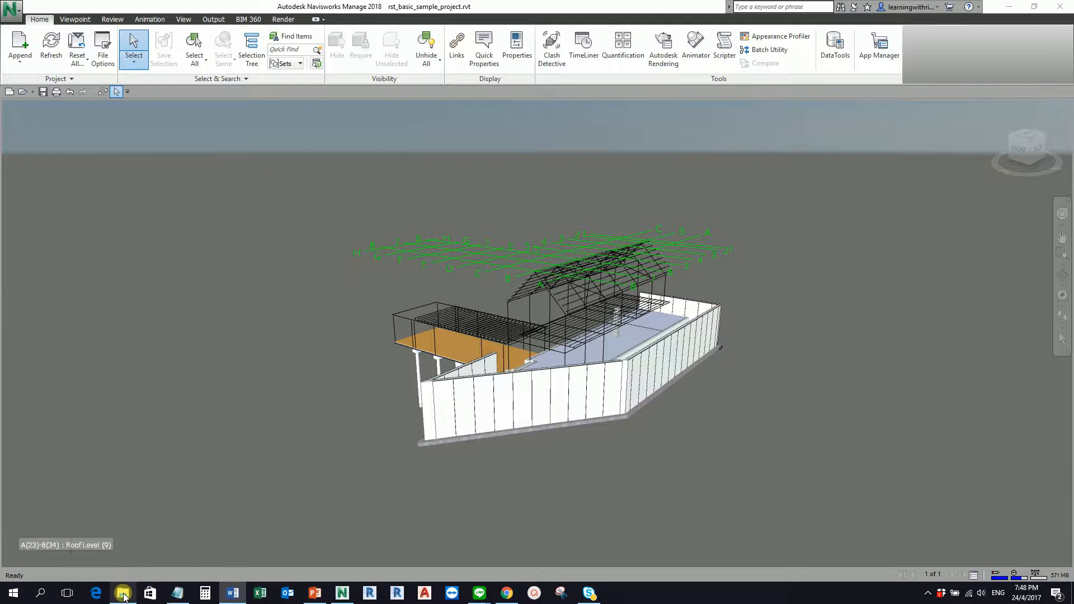
# In File Explorer, browse D:\Autodesk\Revit\Revit 2018\Samples and select rst_basic_sample_project.nwc.
pyautogui.click(122, 592)
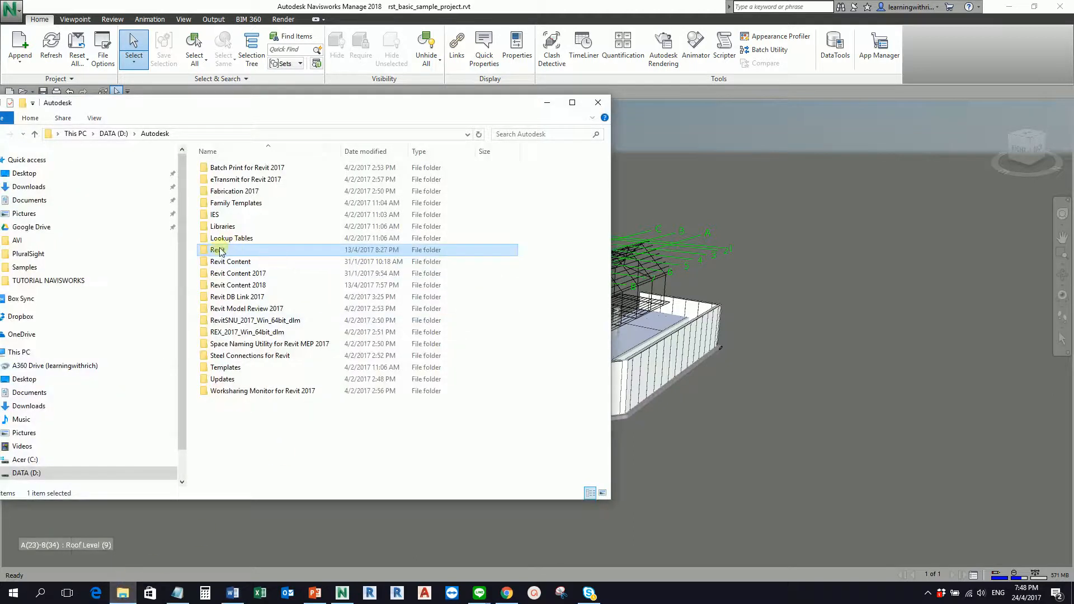
pyautogui.doubleClick(221, 250)
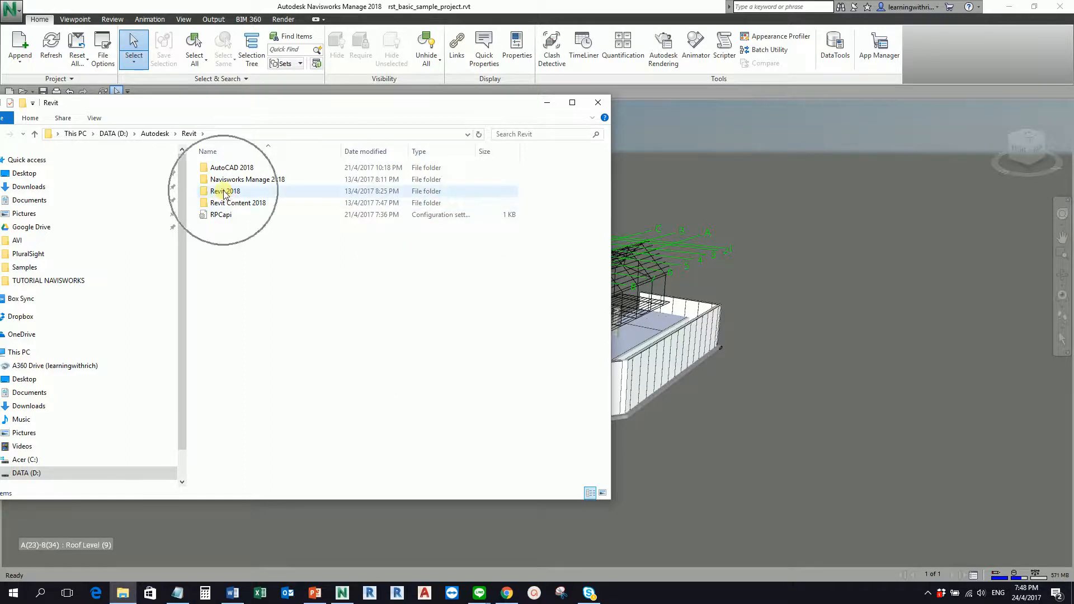
pyautogui.doubleClick(225, 190)
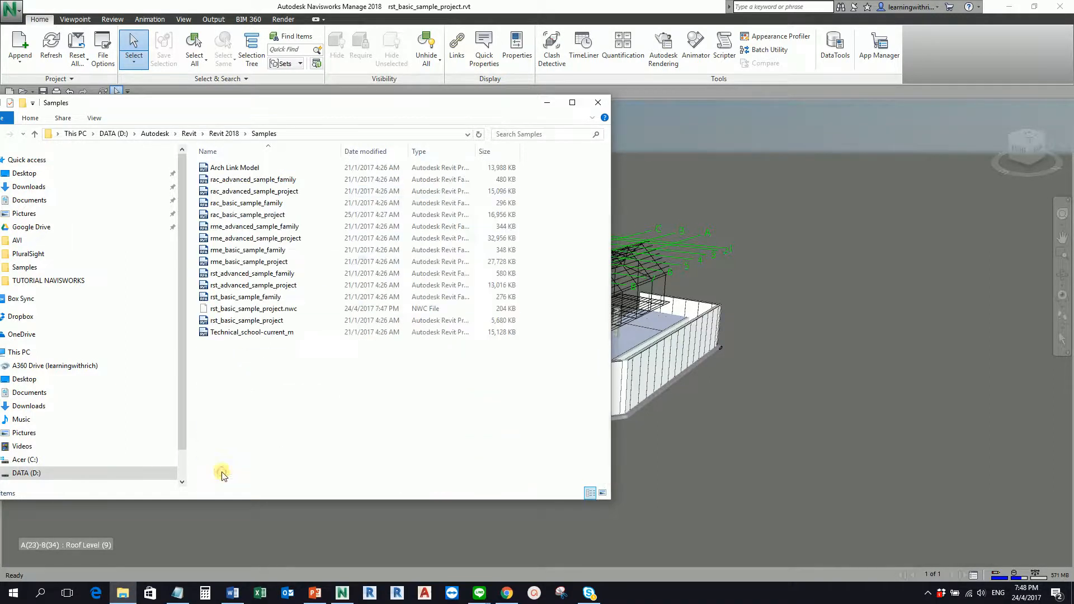
pyautogui.click(252, 309)
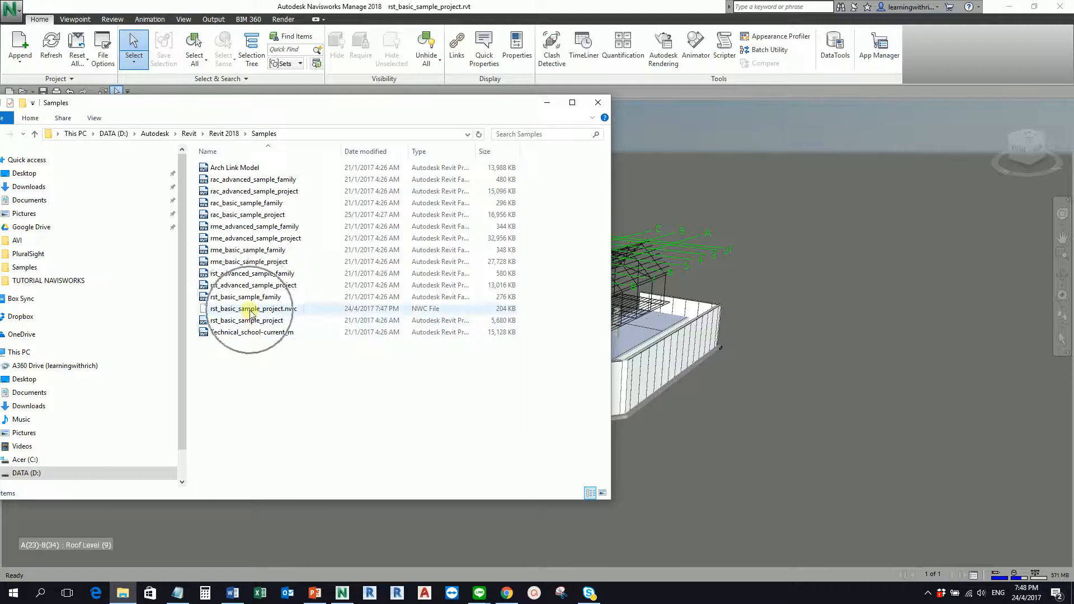
pyautogui.click(251, 308)
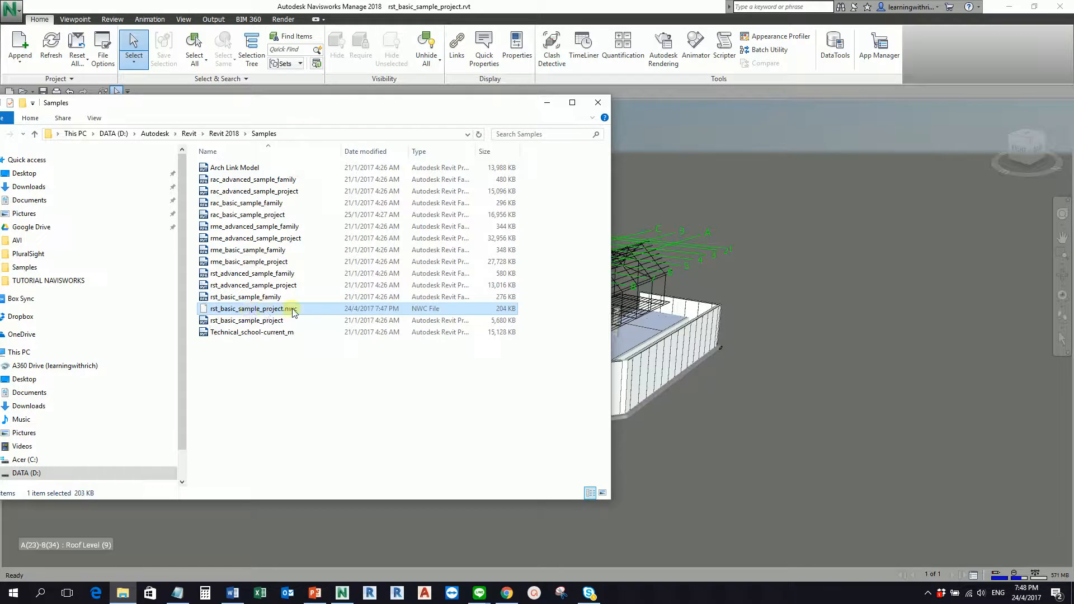
pyautogui.moveTo(274, 308)
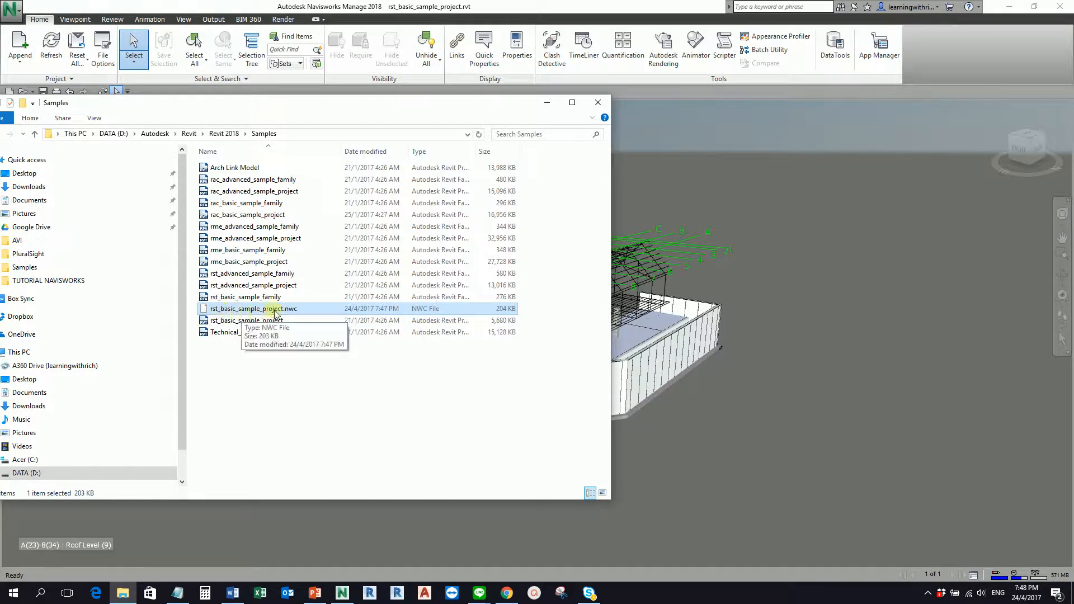
pyautogui.moveTo(426, 318)
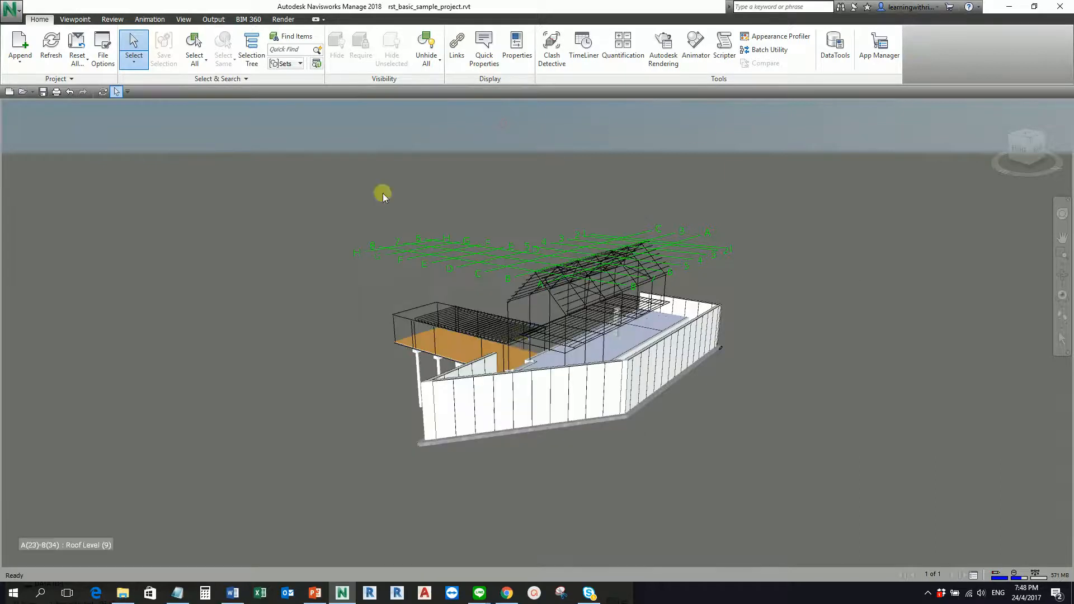
pyautogui.moveTo(159, 167)
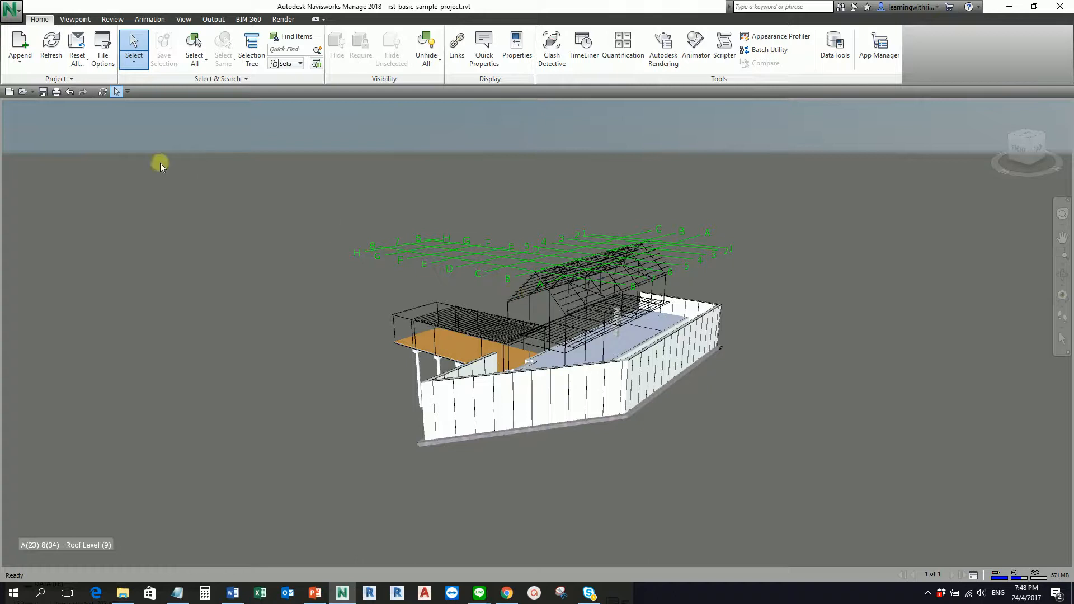
pyautogui.click(44, 91)
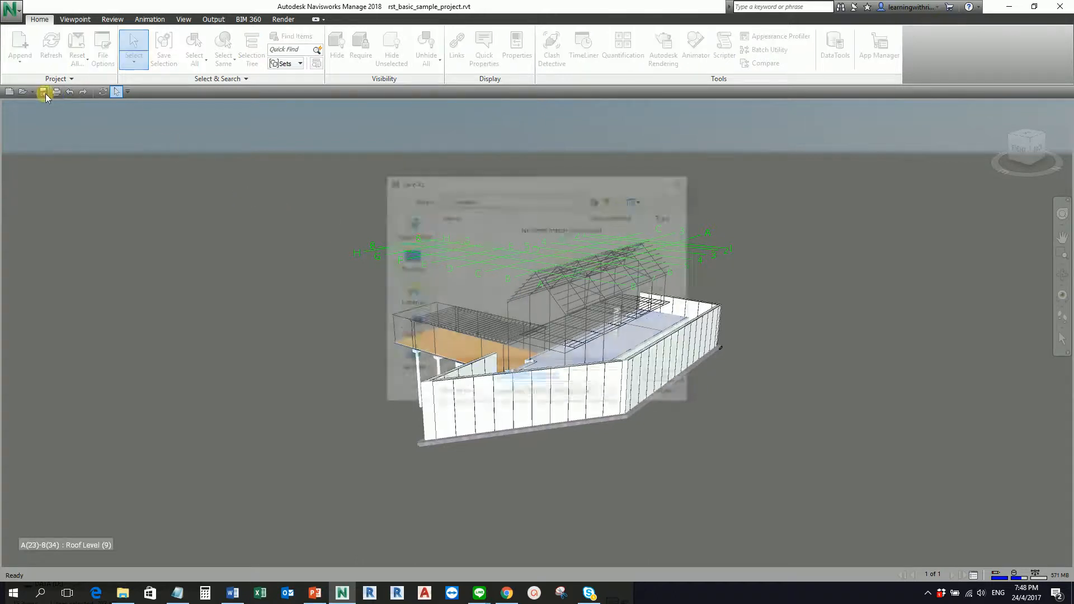
pyautogui.click(43, 91)
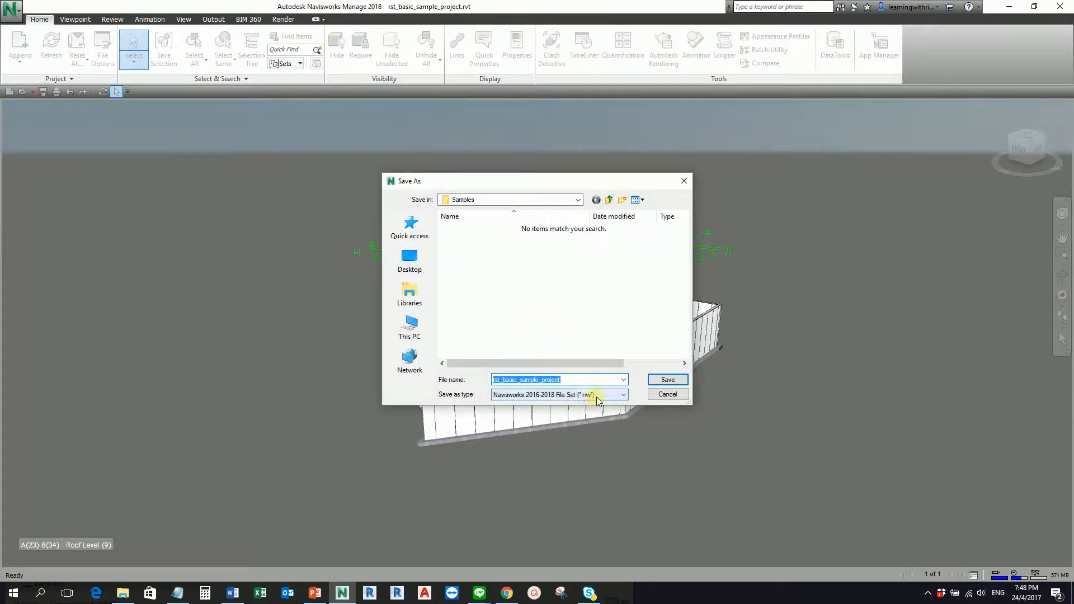
pyautogui.click(621, 394)
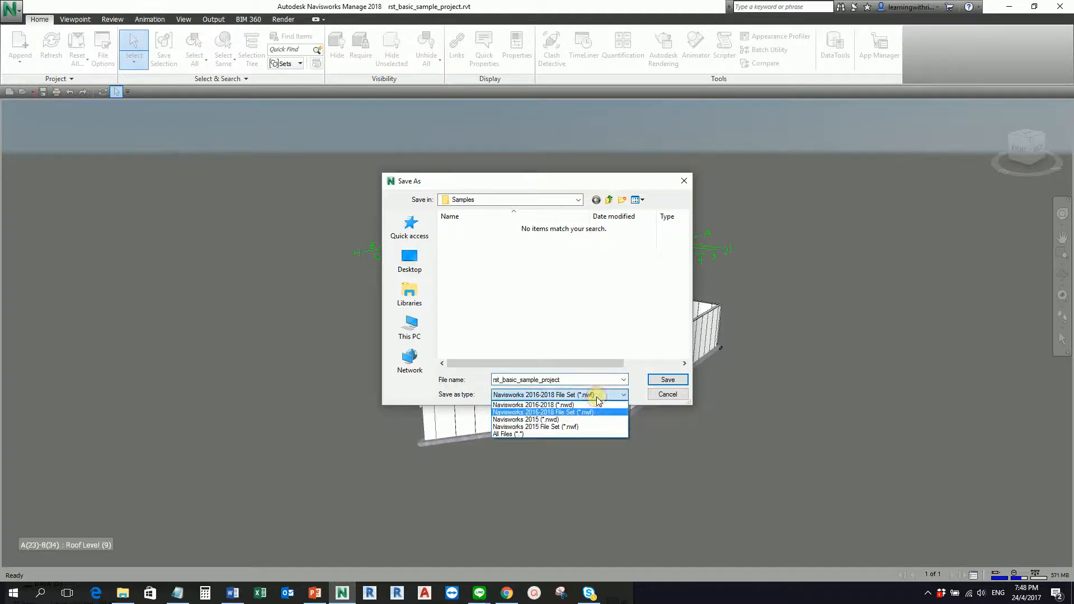
pyautogui.moveTo(560, 419)
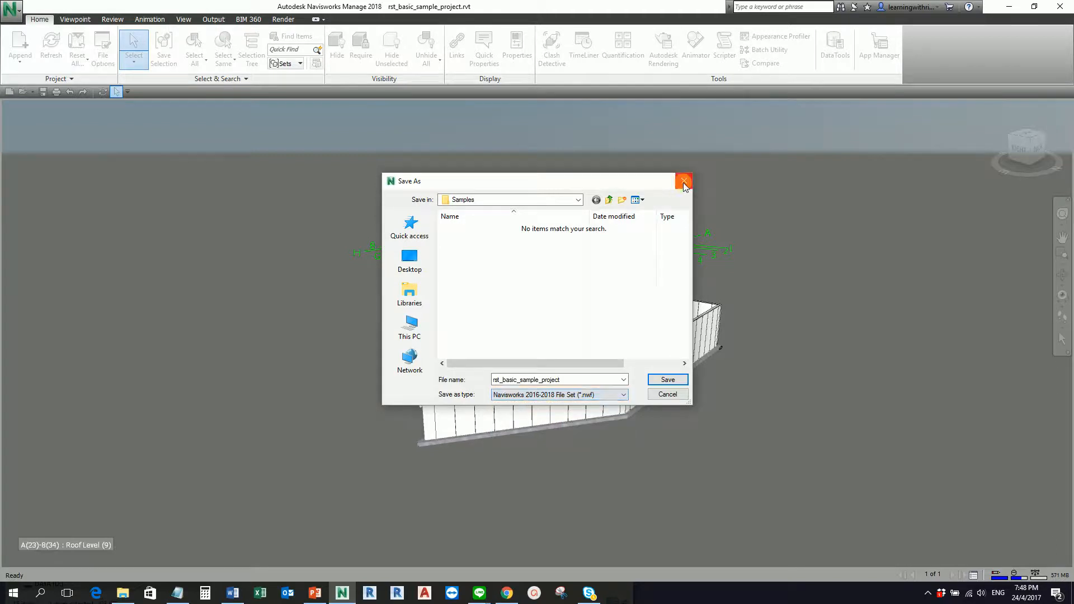
pyautogui.click(683, 181)
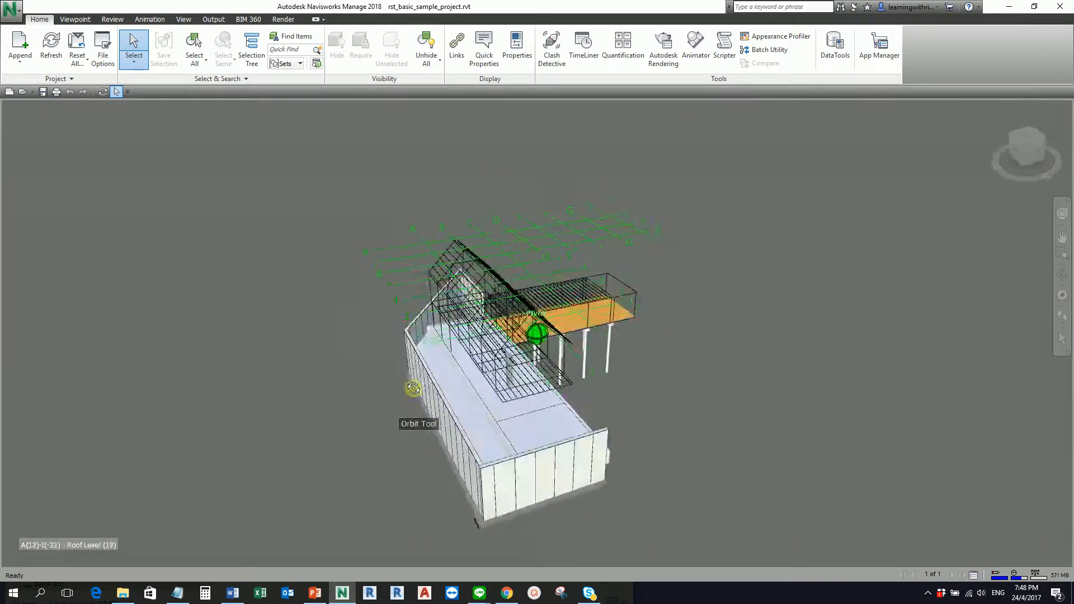
# Orbit and tilt the structural model to view its other side with the columns visible.
pyautogui.moveTo(413, 388); pyautogui.dragTo(462, 436)
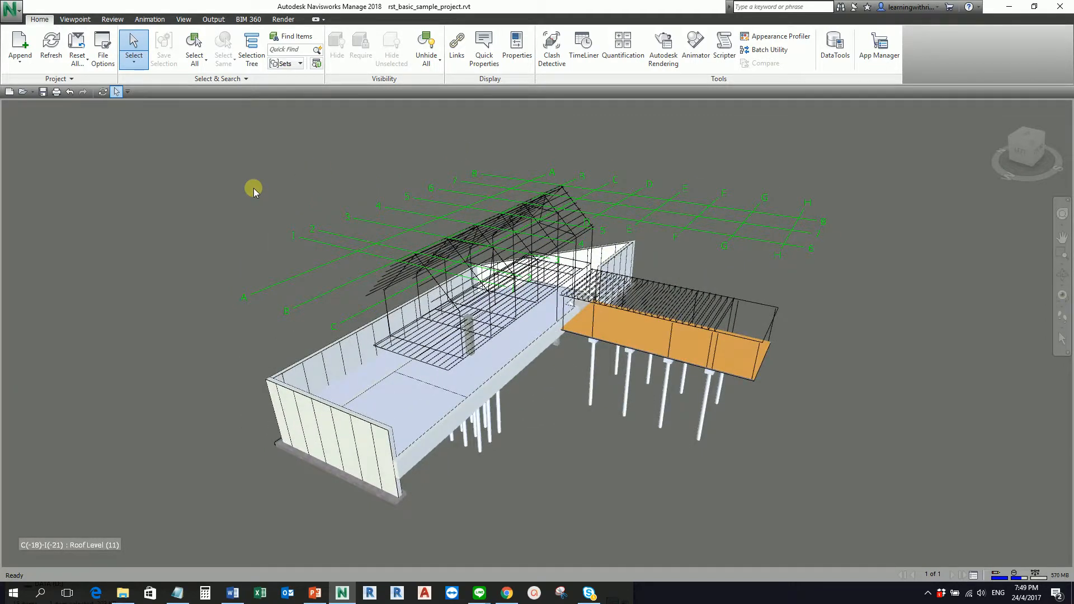
pyautogui.moveTo(314, 180)
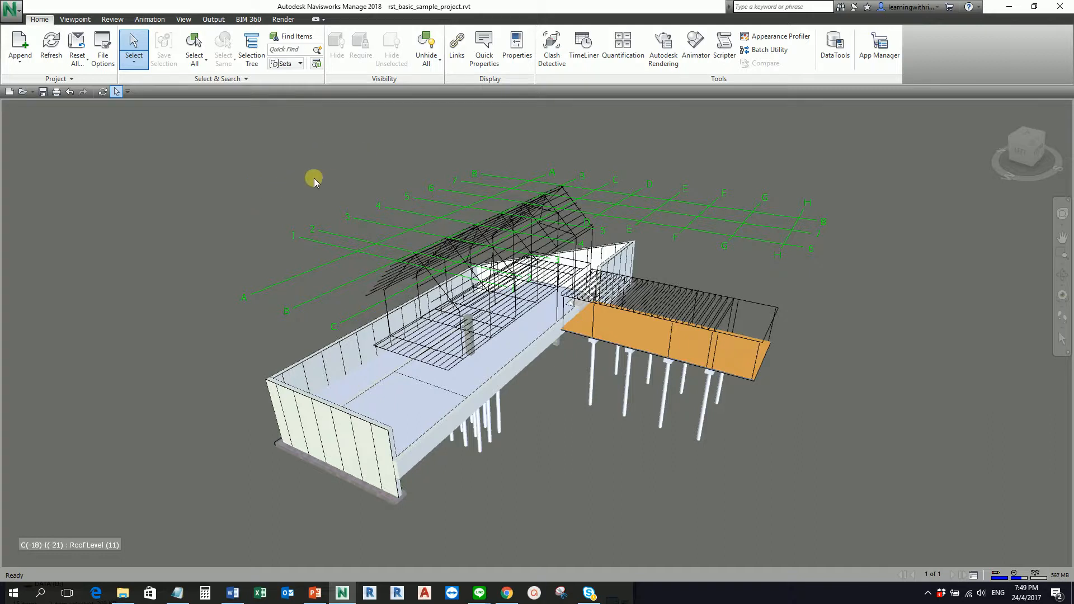
pyautogui.moveTo(600, 458)
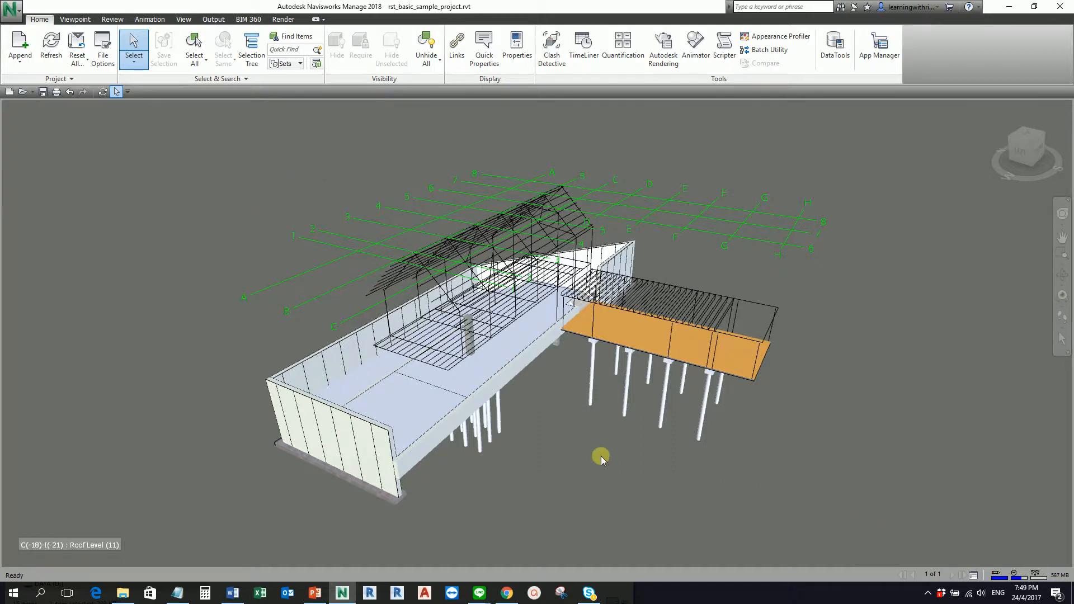
pyautogui.moveTo(601, 458); pyautogui.dragTo(580, 409)
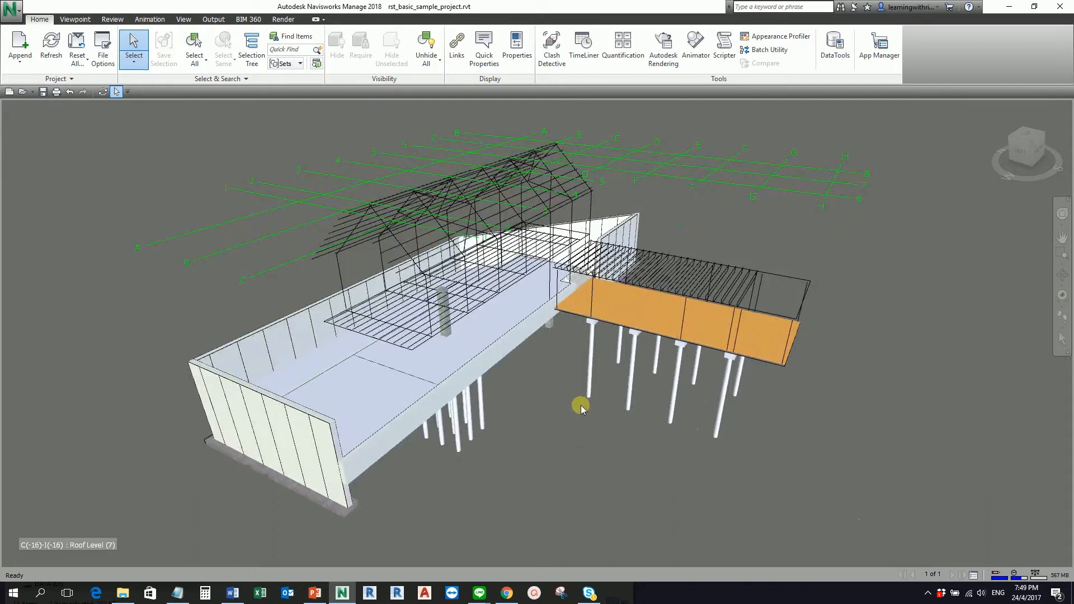